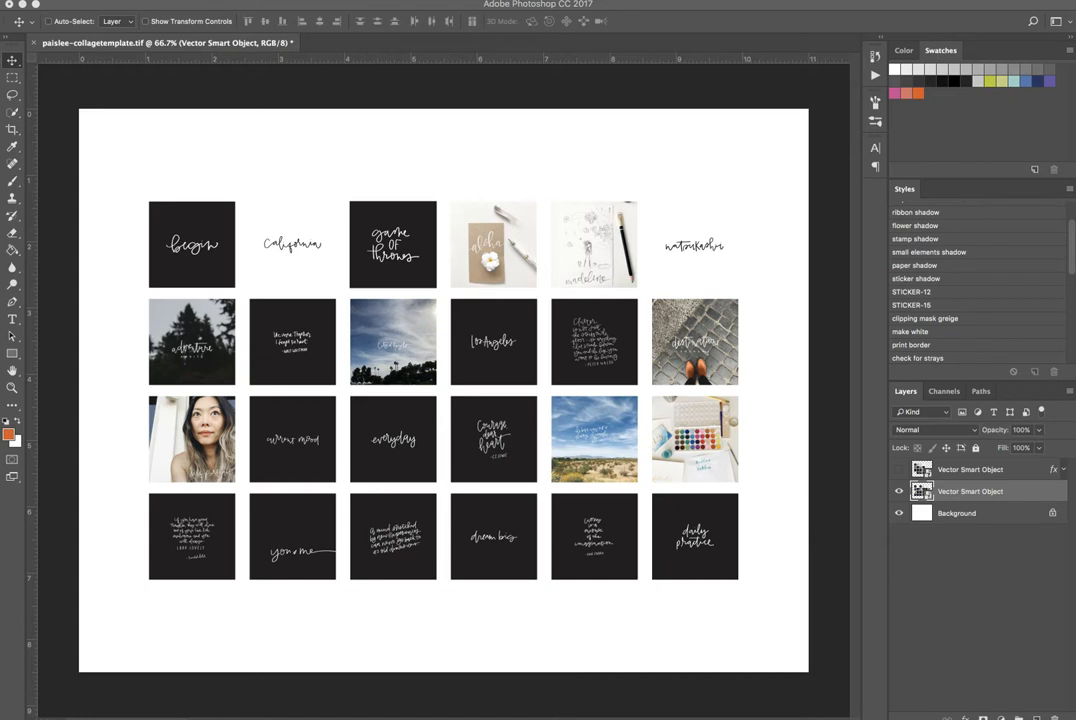
pyautogui.moveTo(509, 649)
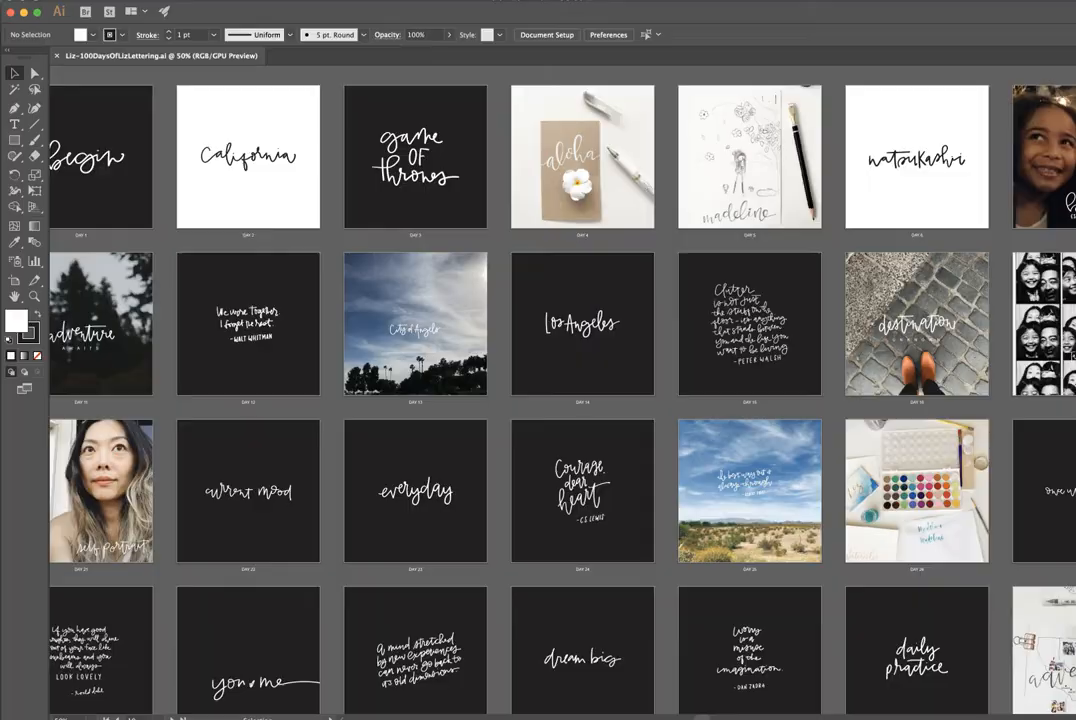
pyautogui.moveTo(1005, 137)
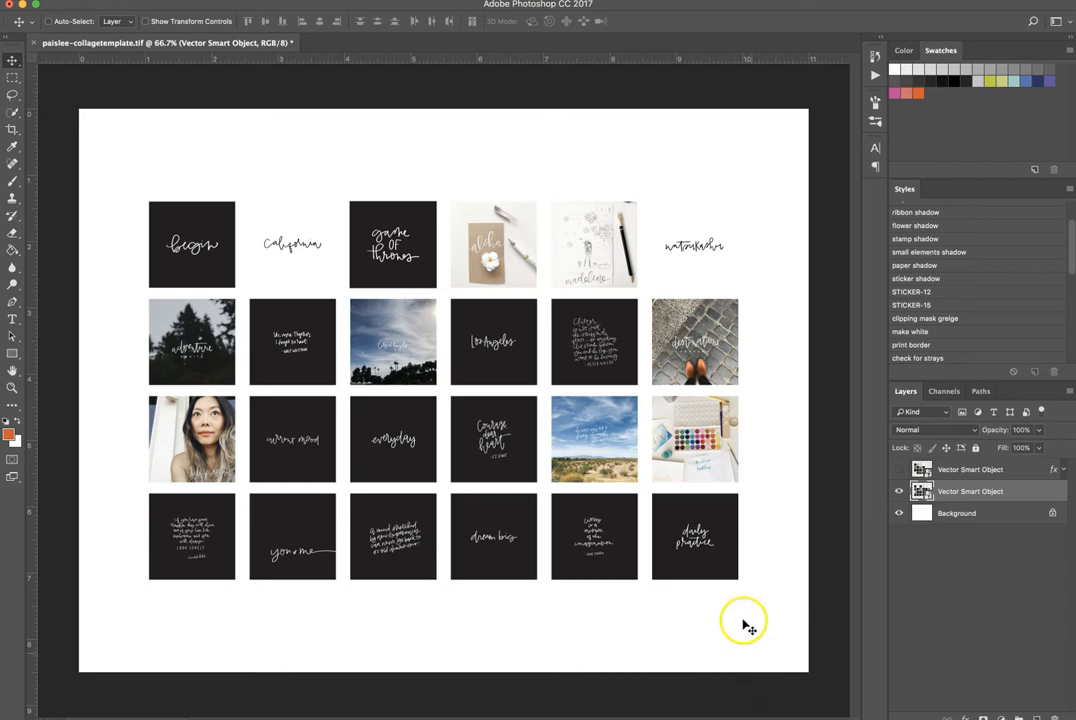
pyautogui.moveTo(728, 610)
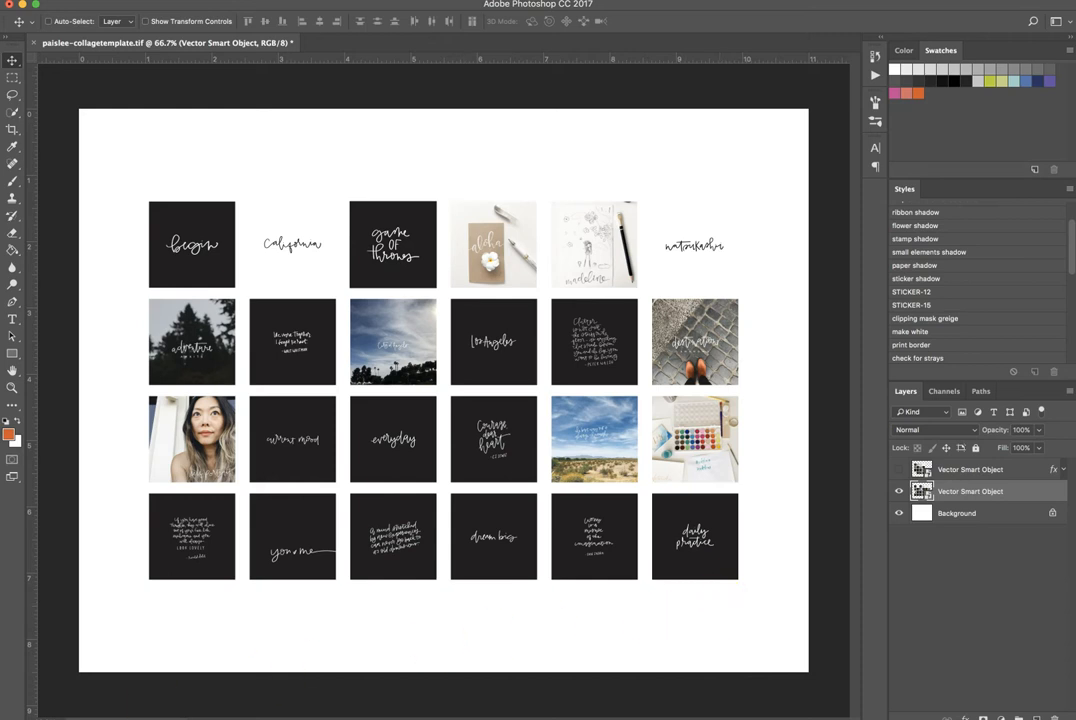
pyautogui.moveTo(405, 690)
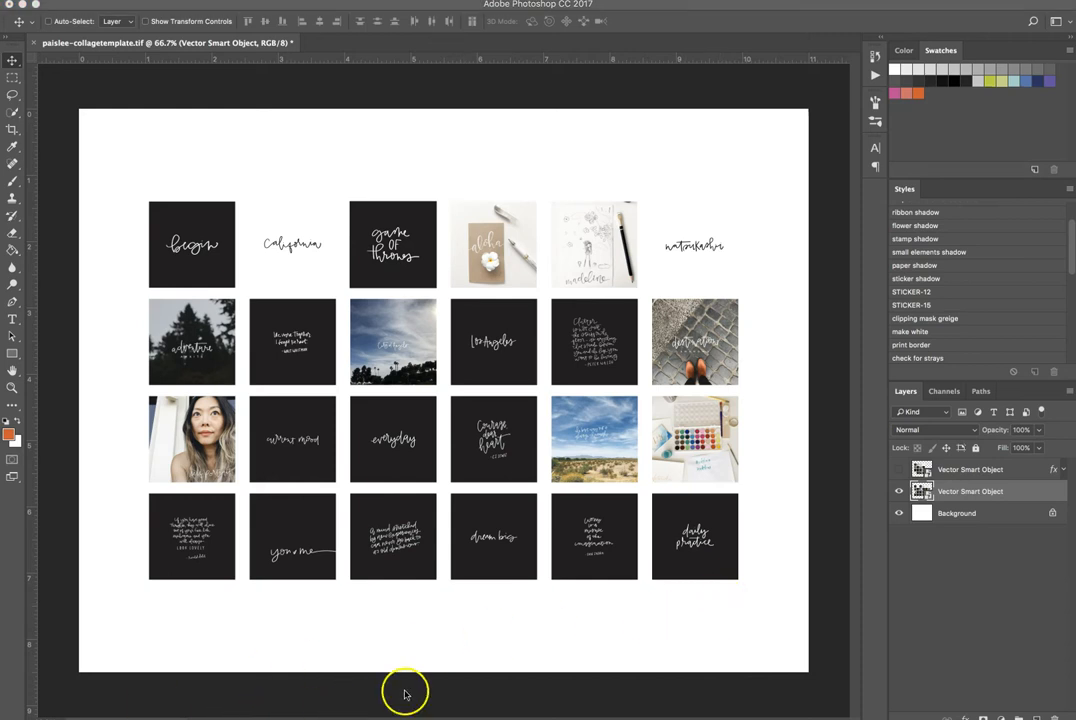
pyautogui.moveTo(853, 490)
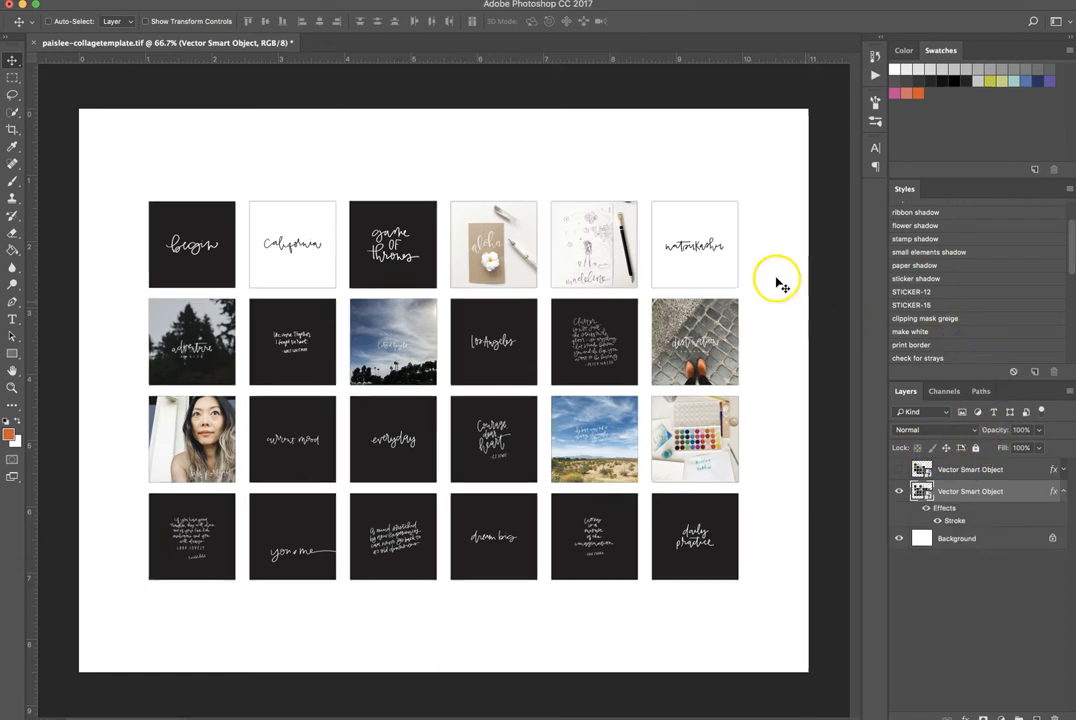
pyautogui.moveTo(632, 225)
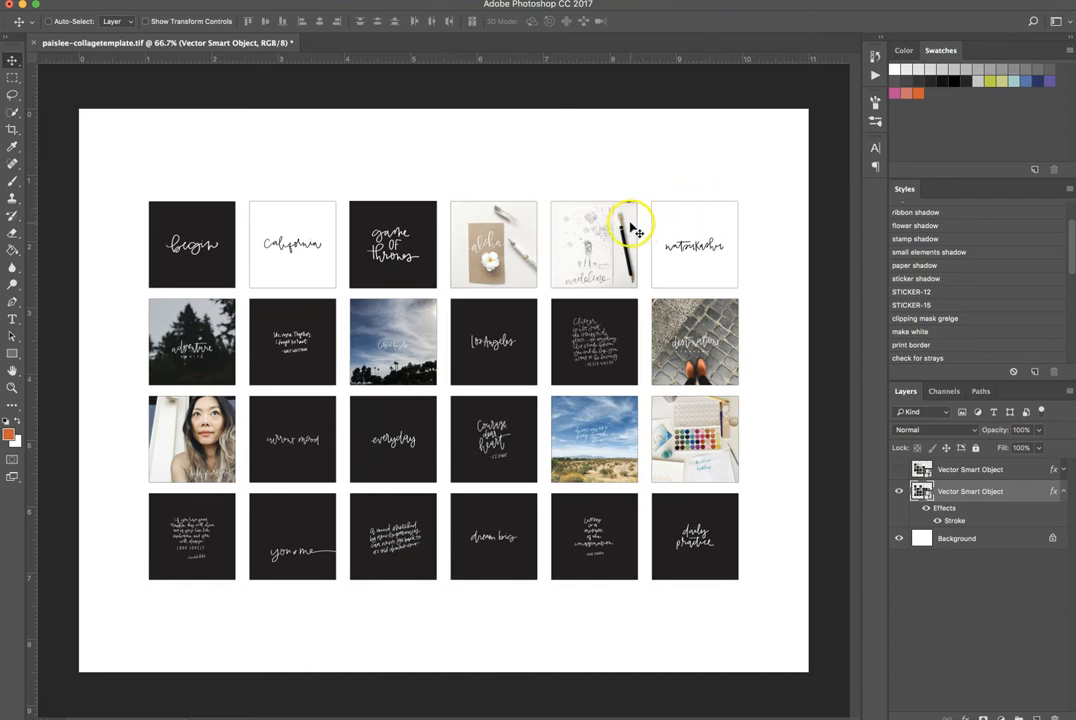